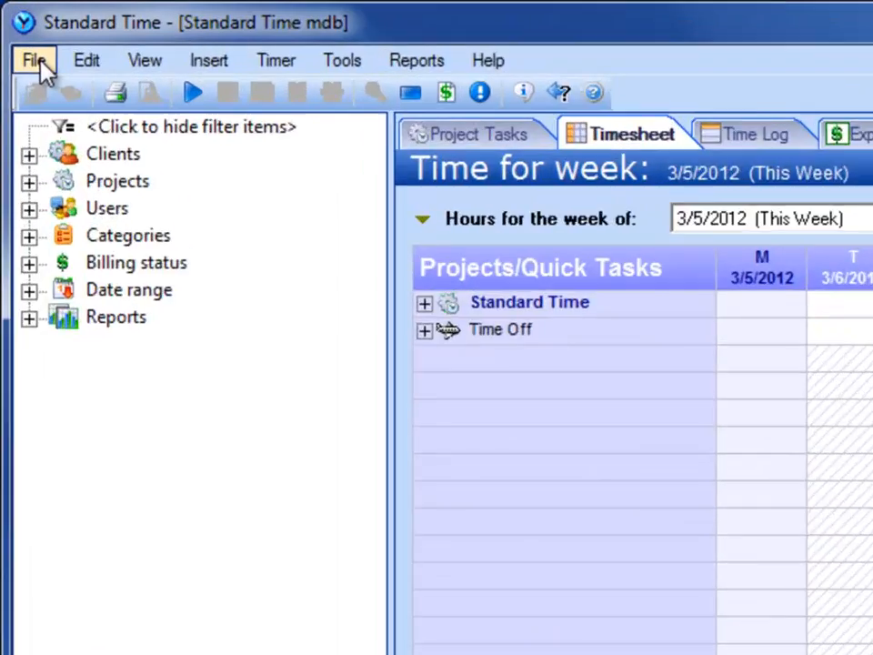
View Standard Time's database settings without changes, then expand Security to list SQL Server logins
left_click(33, 60)
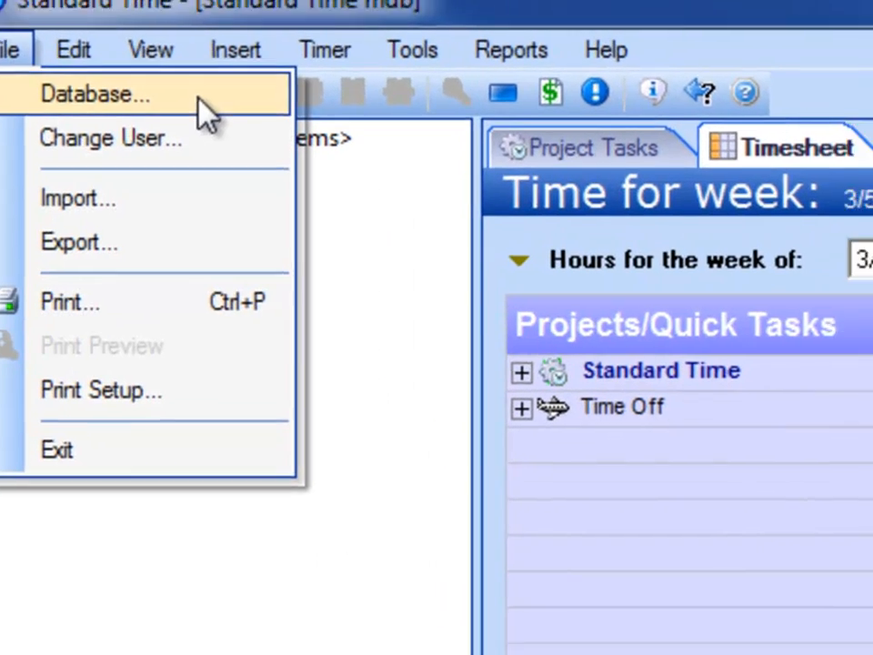
left_click(94, 94)
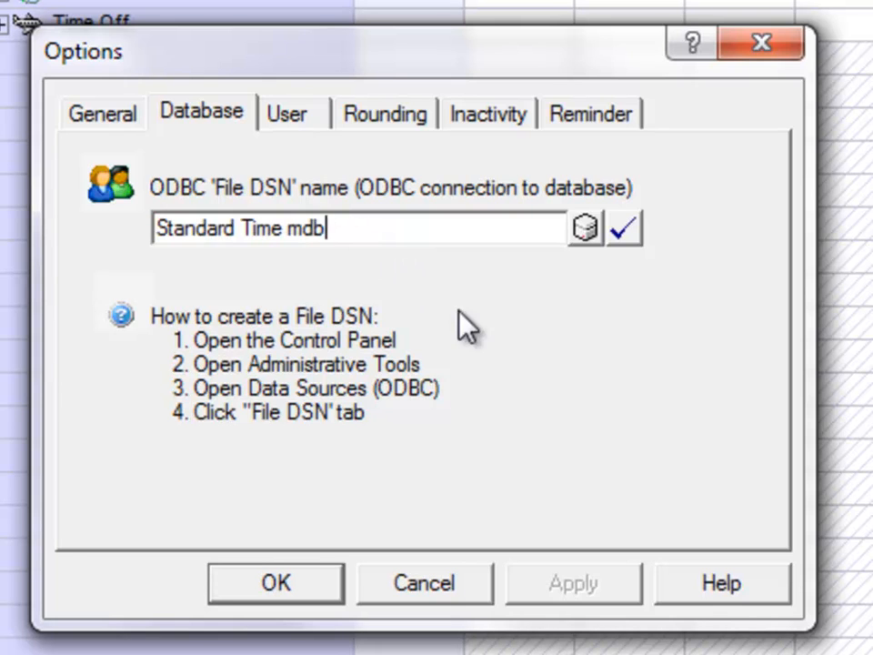
mouse_move(523, 350)
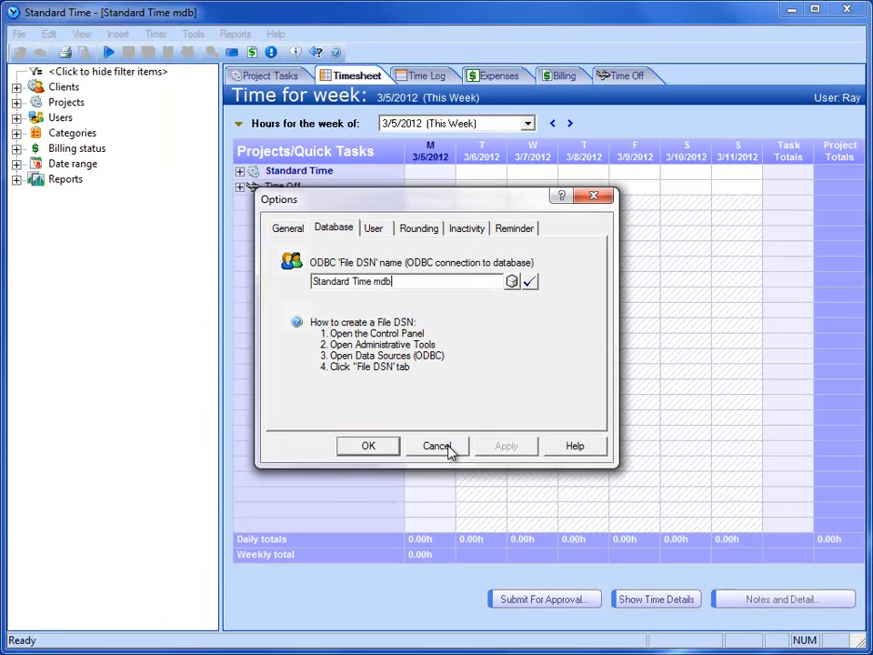
left_click(436, 445)
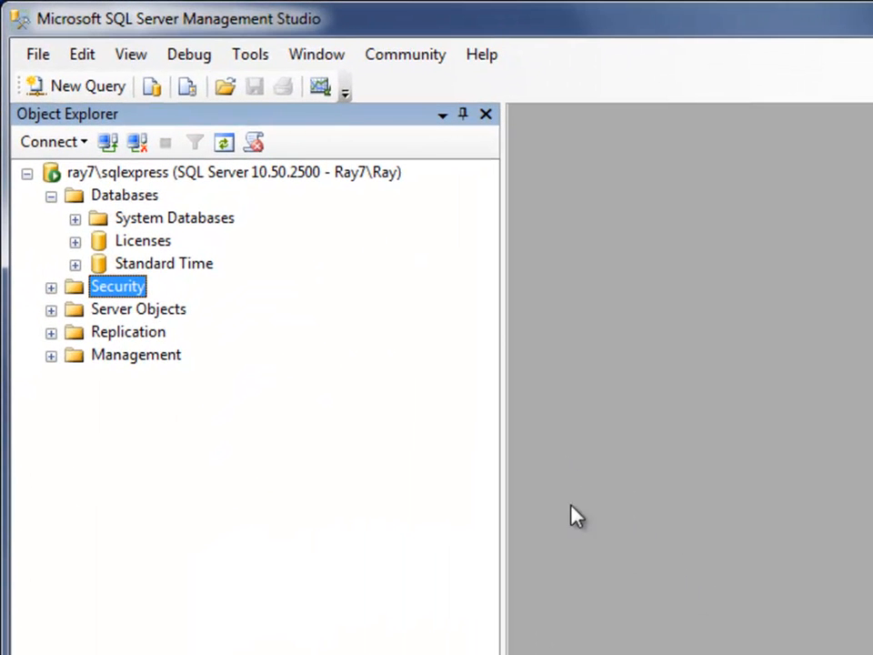
mouse_move(402, 490)
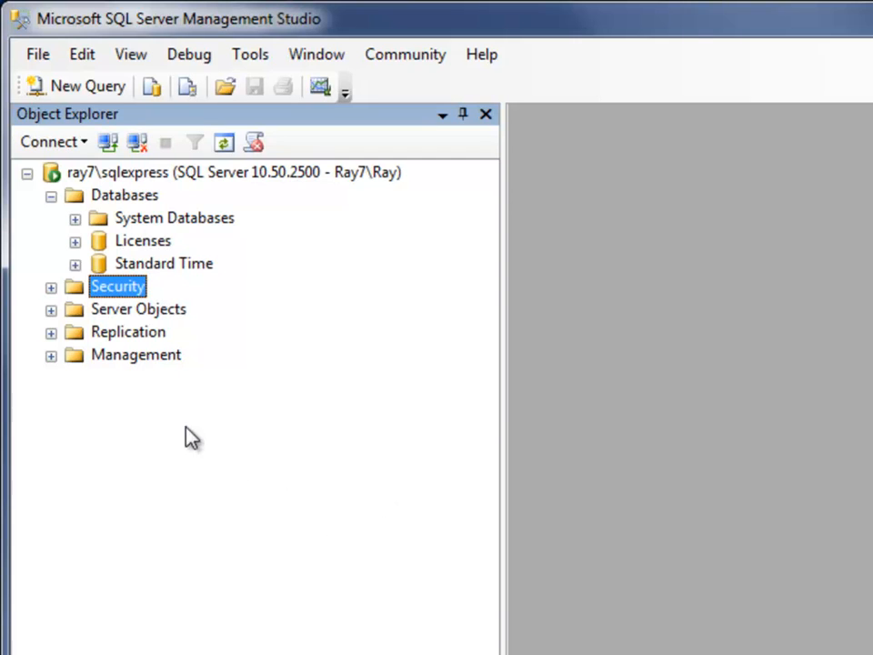
left_click(52, 287)
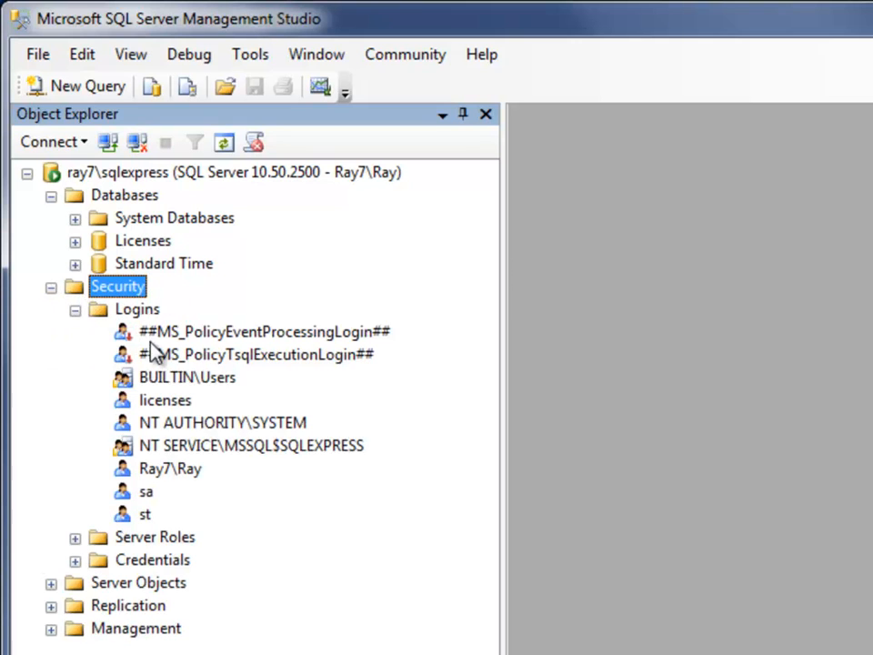
mouse_move(182, 523)
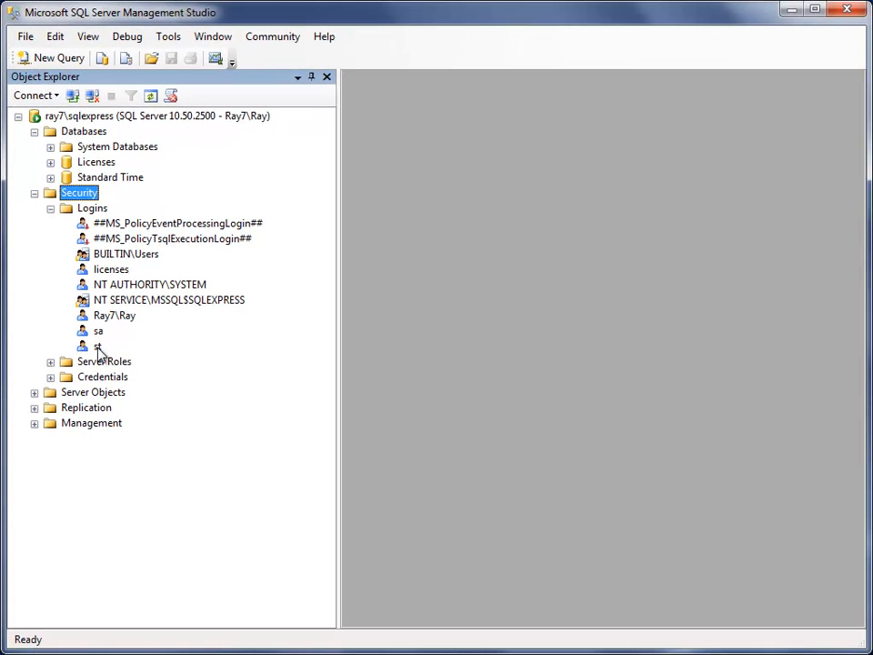
right_click(98, 346)
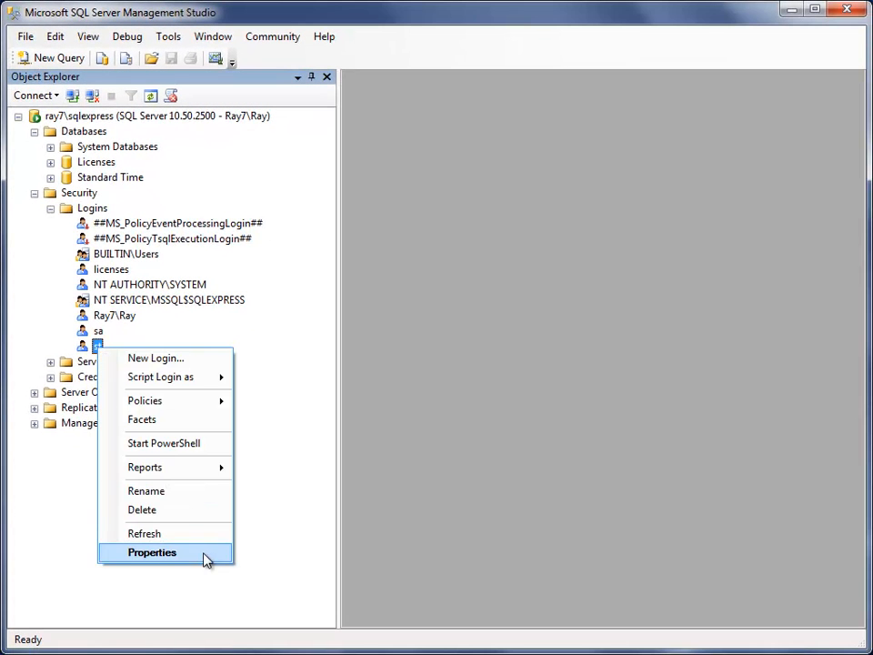
left_click(151, 552)
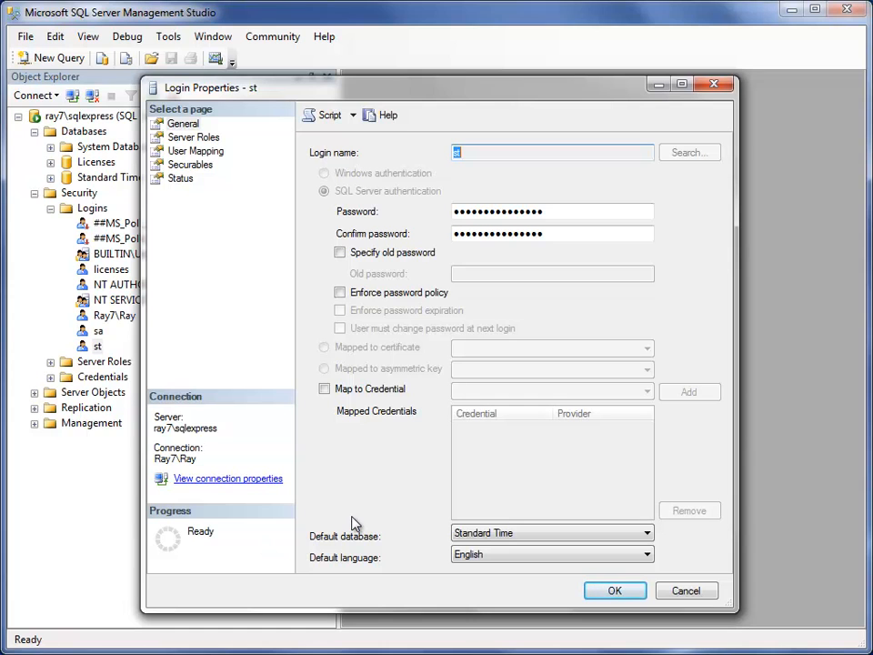
mouse_move(380, 536)
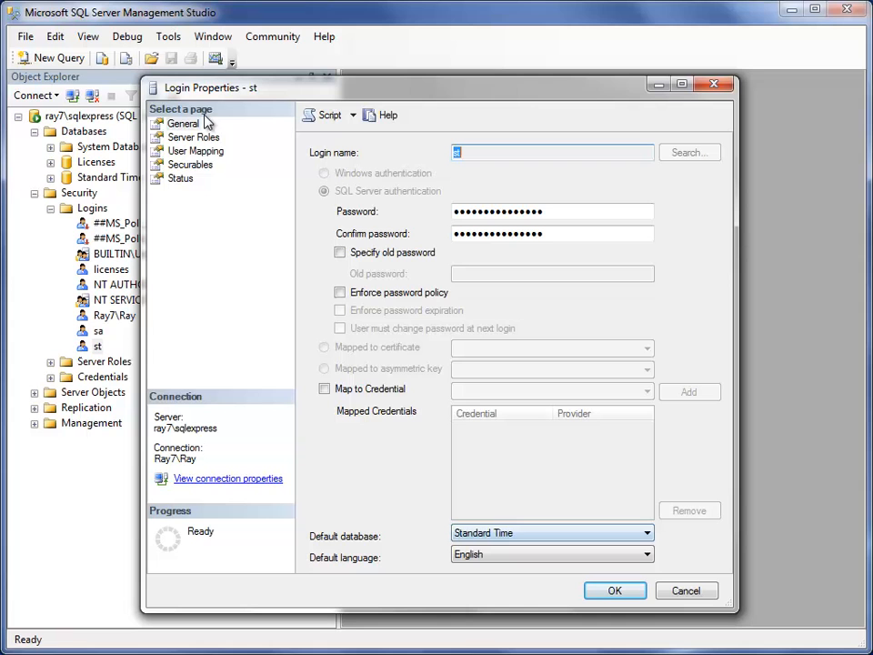
left_click(194, 150)
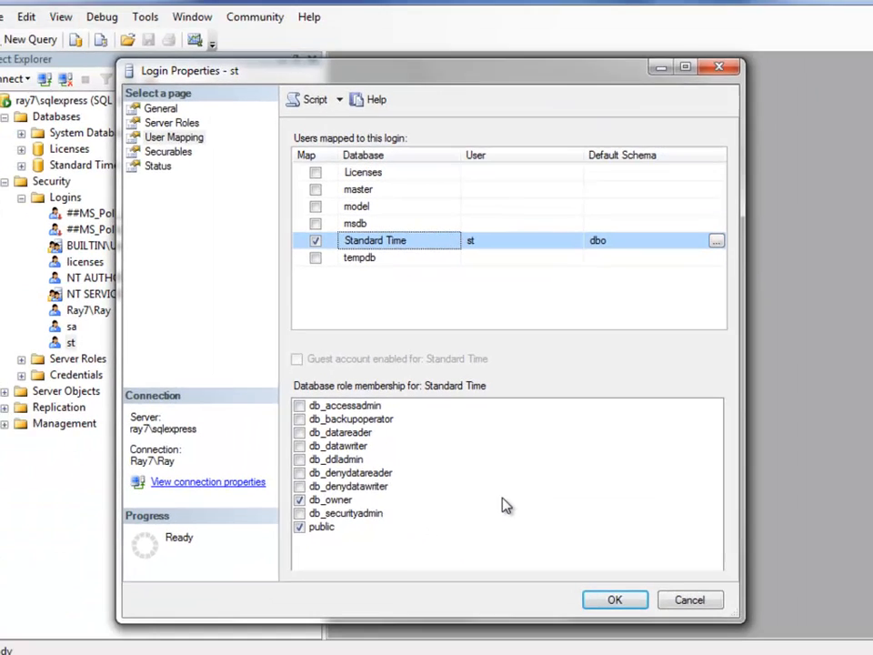
left_click(615, 600)
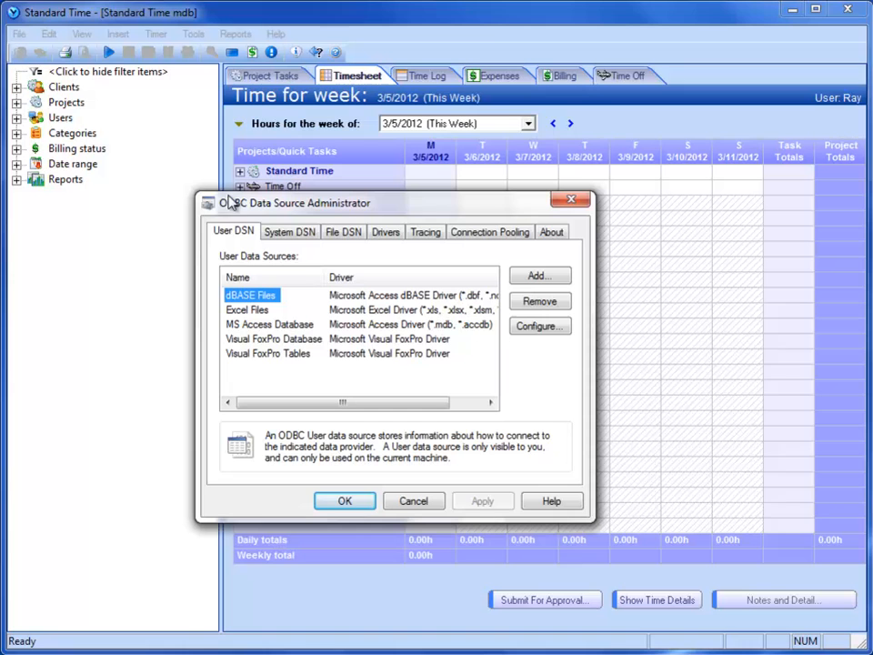
On the File DSN tab, add a new data source using the SQL Server driver
left_click(343, 231)
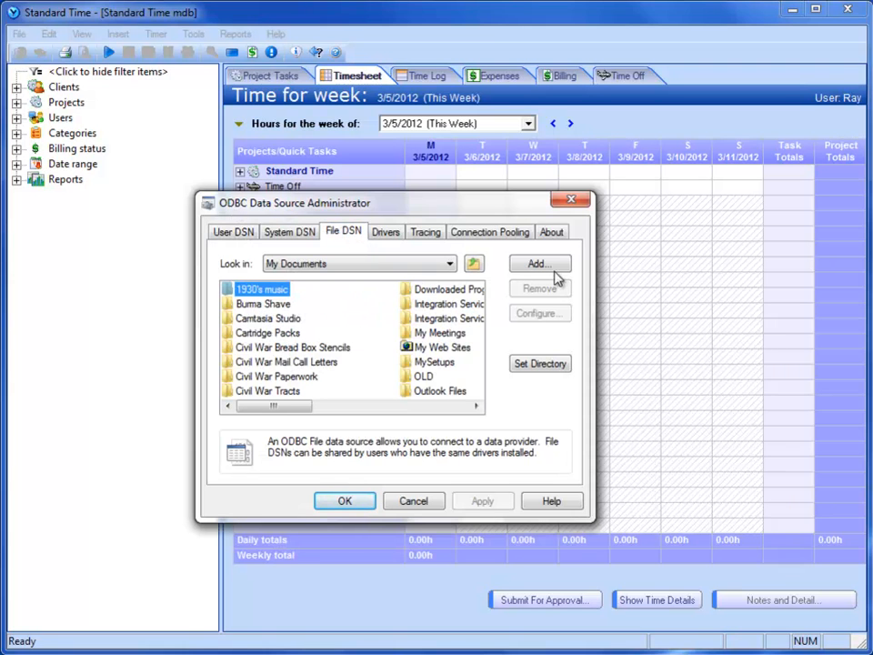
left_click(539, 264)
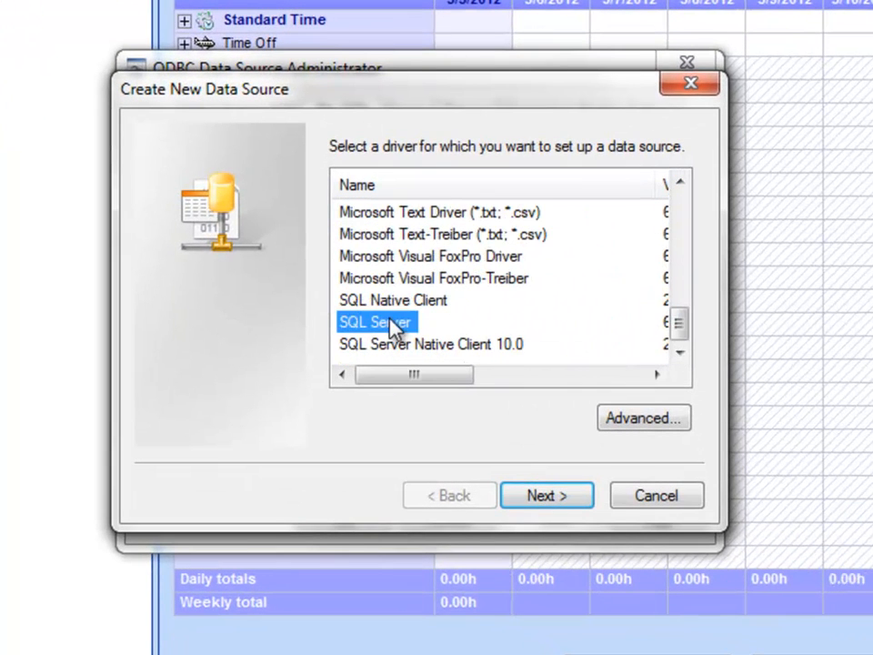
Name the file data source 'Standard Time sql' and enter server ray7\sqlexpress
left_click(547, 495)
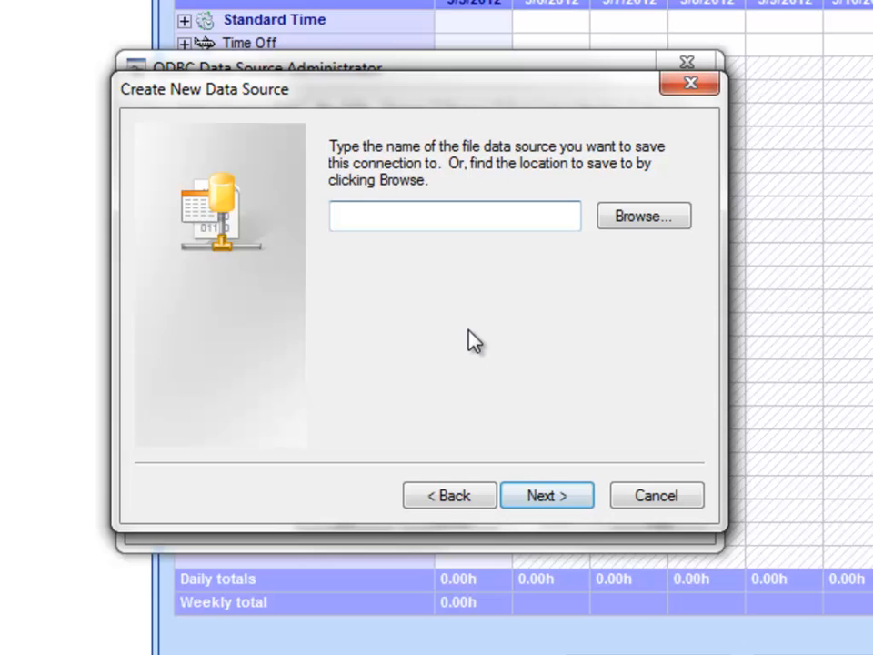
type("Standard Time")
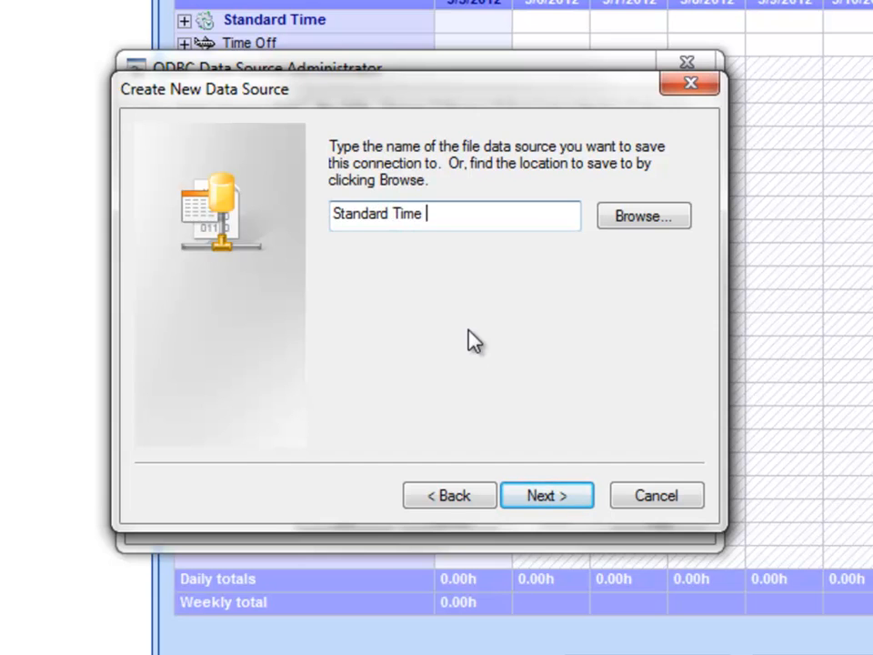
type("sql")
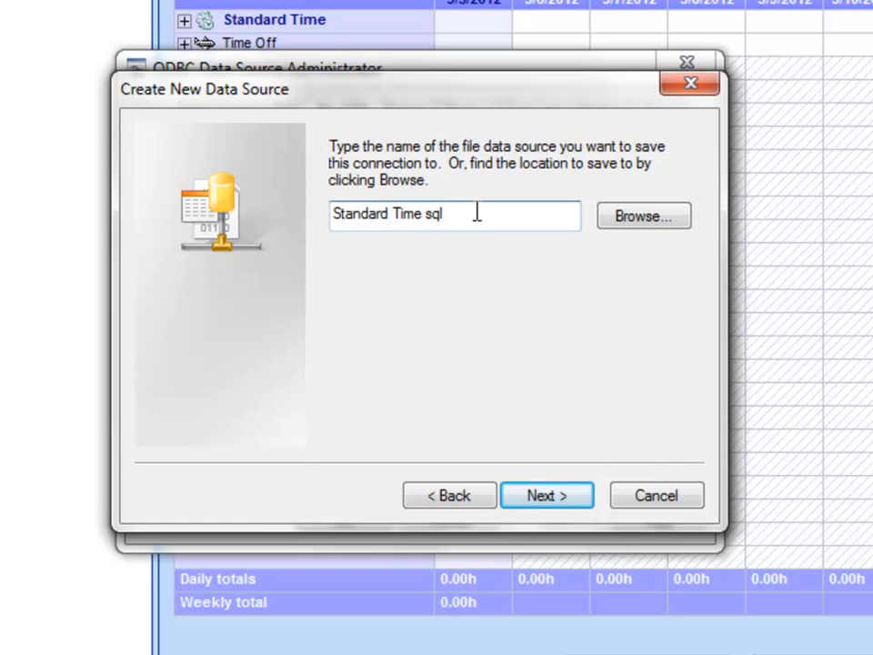
left_click(547, 495)
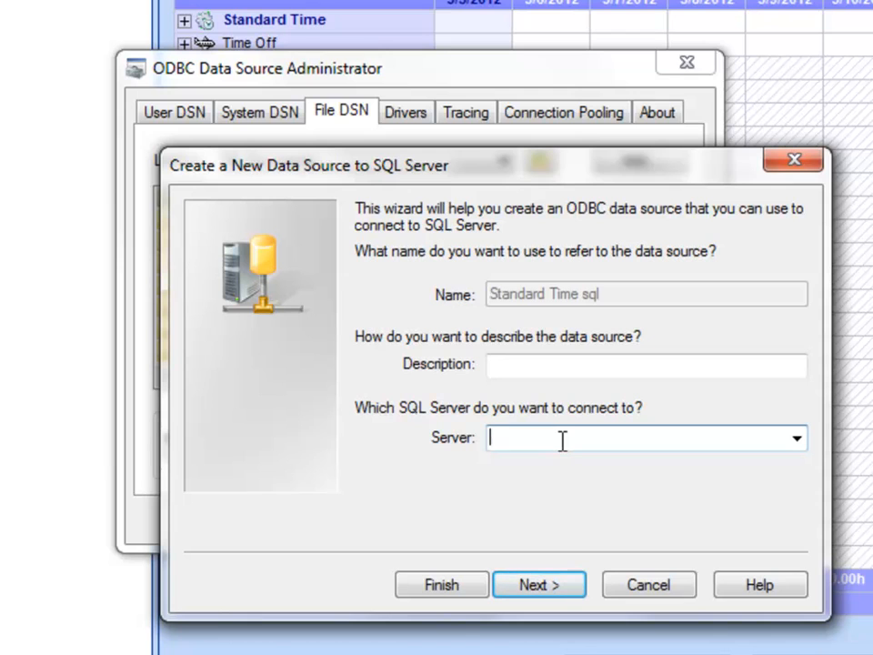
type("ray7\\")
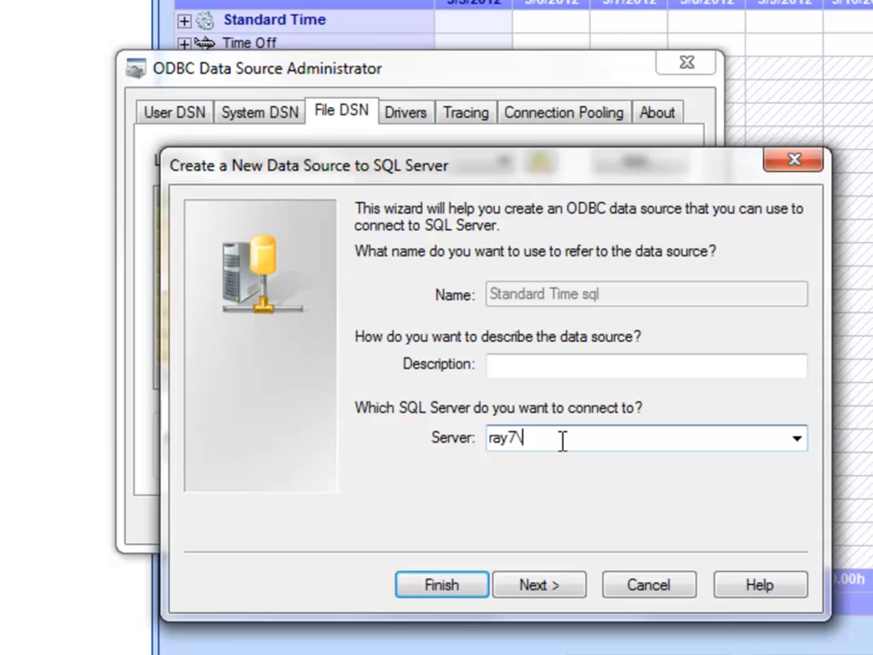
type("sqlexpress")
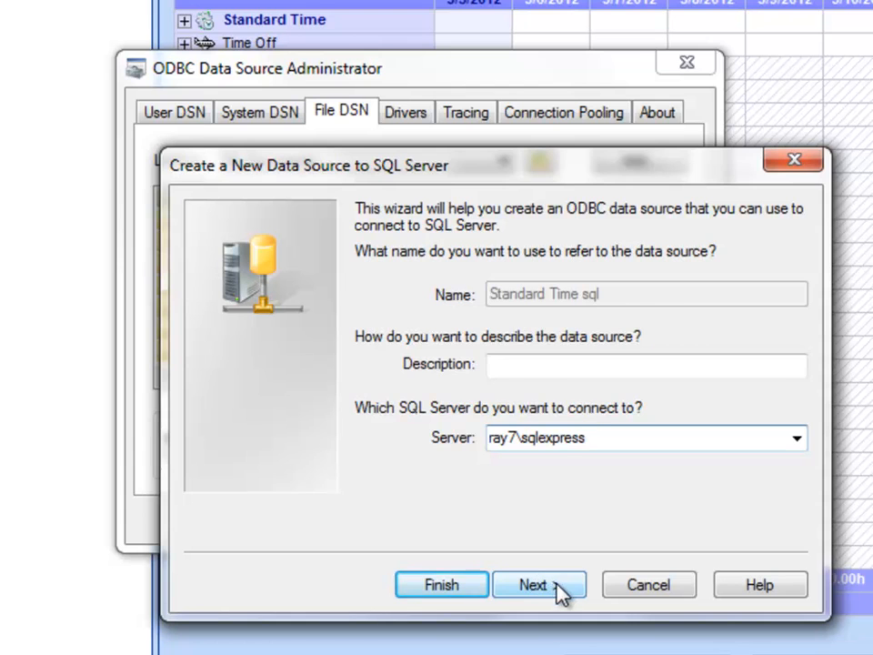
Use SQL Server authentication with login st and its password
left_click(539, 584)
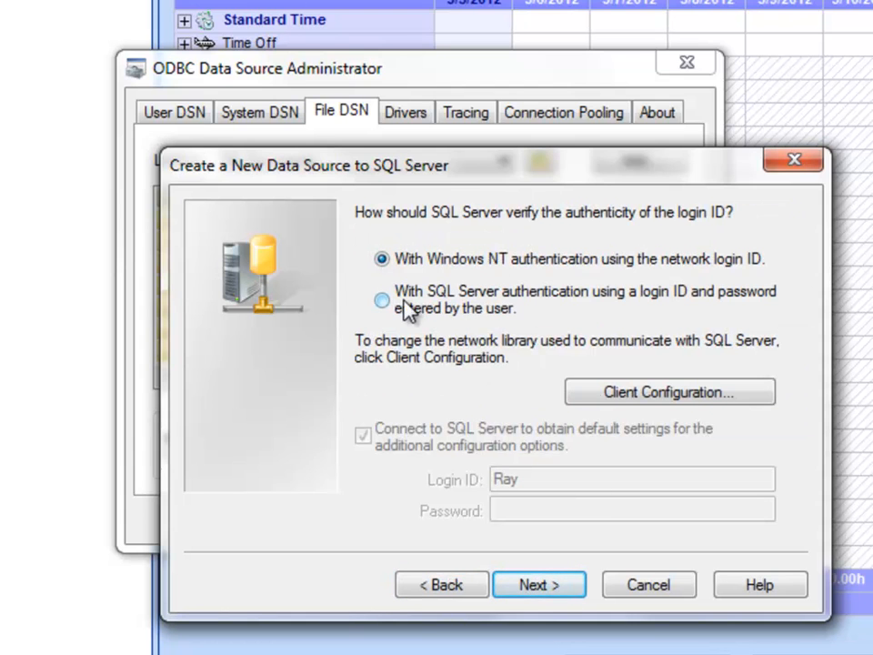
left_click(382, 301)
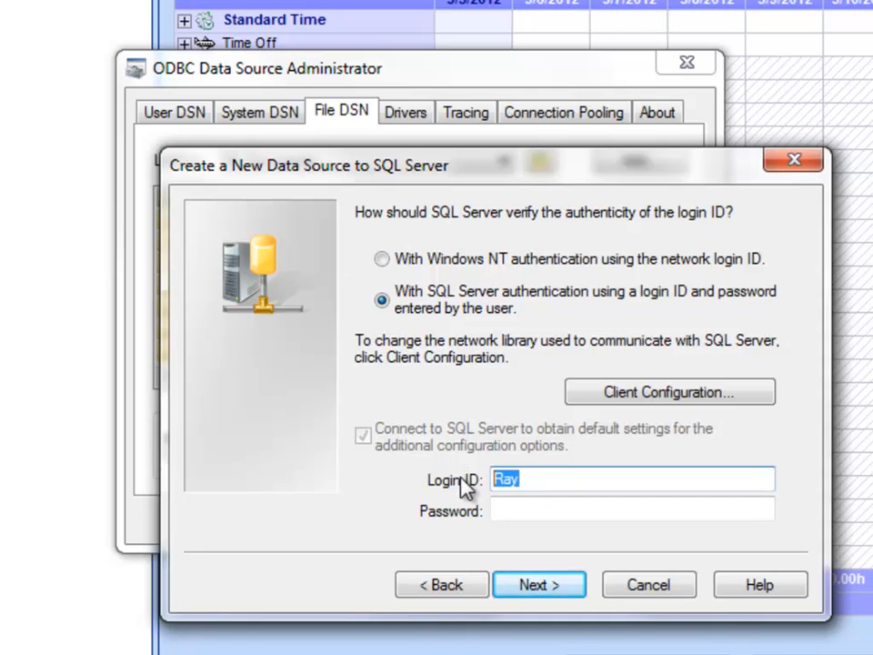
type("st")
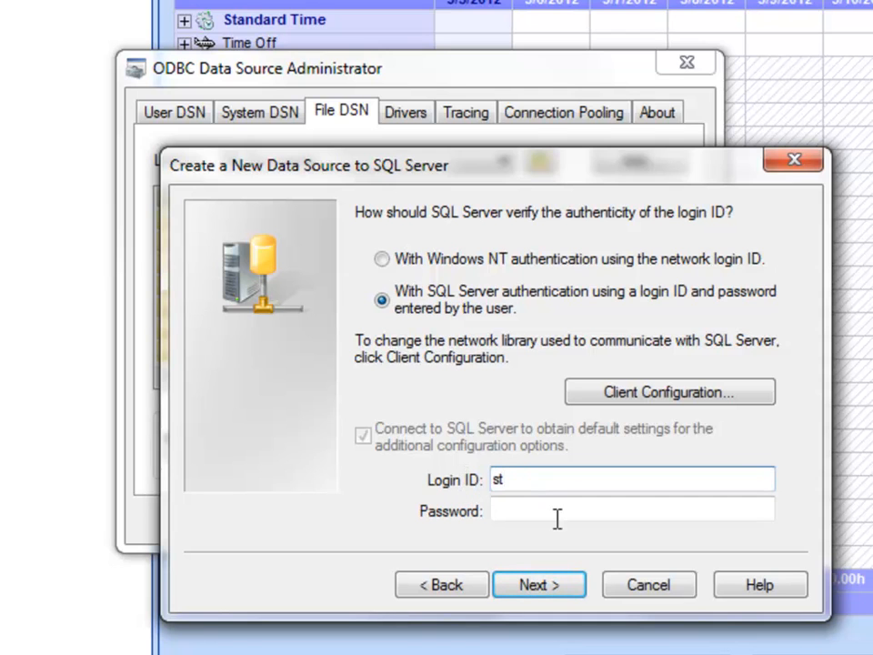
type("••")
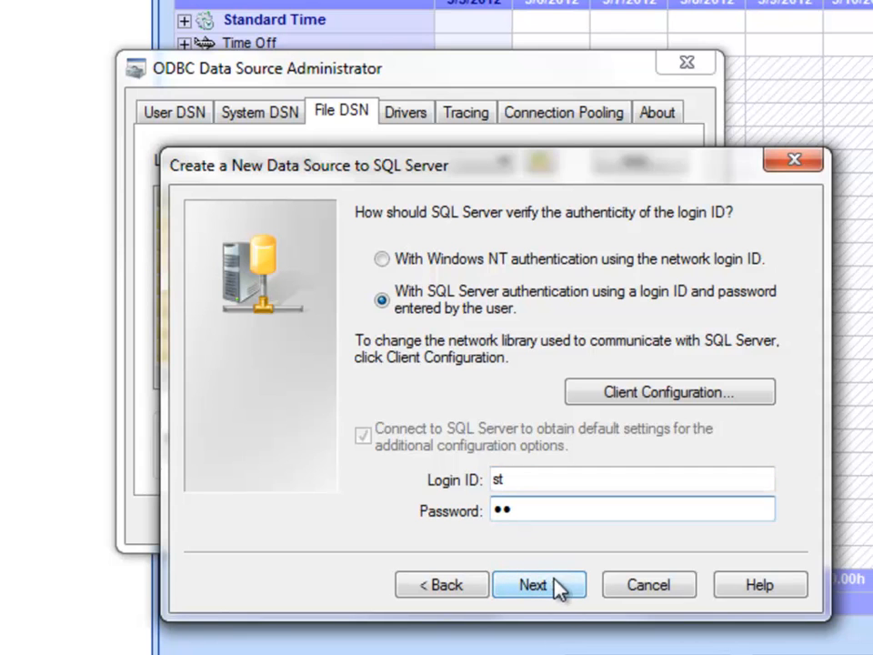
Change the default database to Standard Time and reach the wizard's final page
left_click(539, 585)
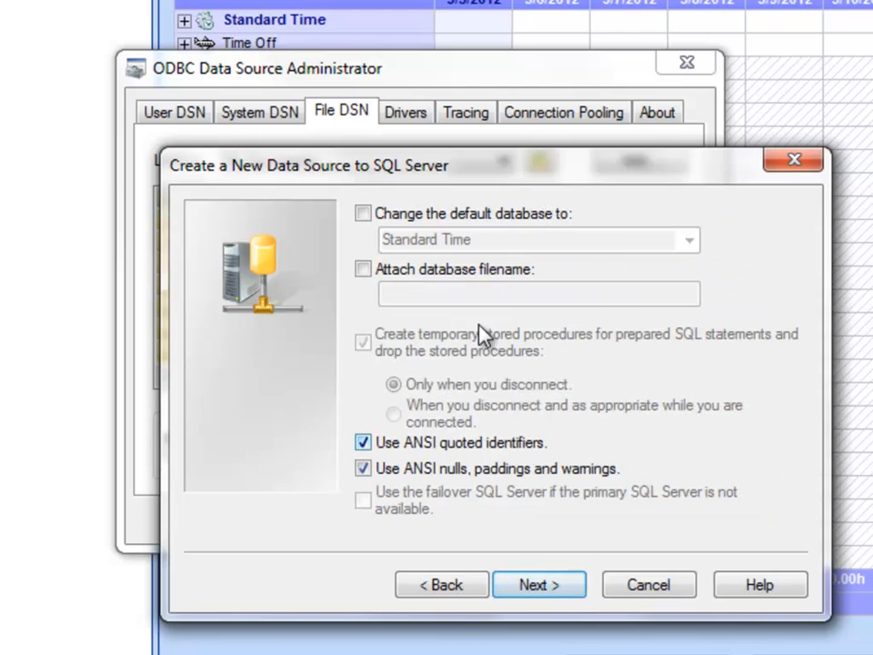
left_click(363, 213)
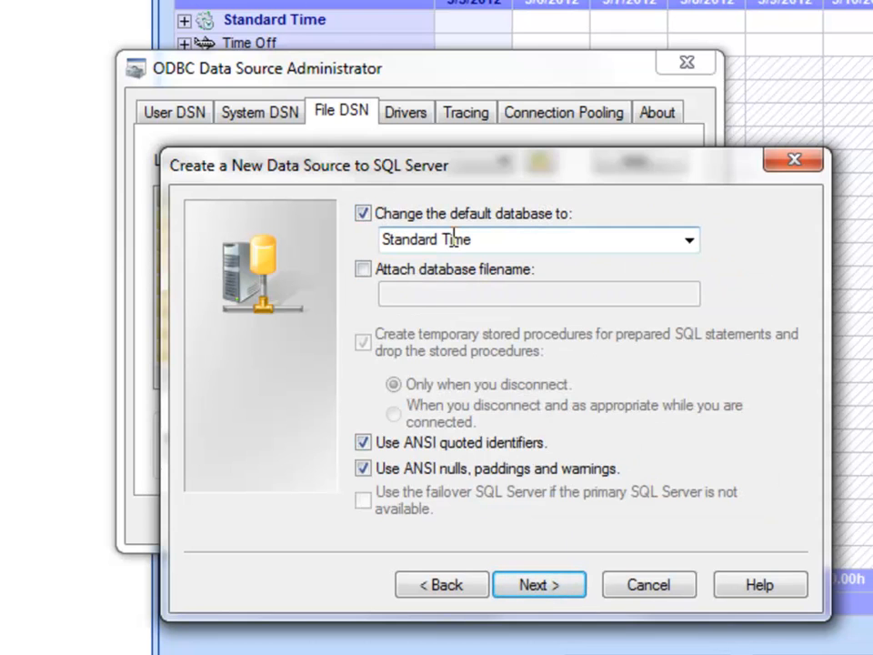
mouse_move(540, 584)
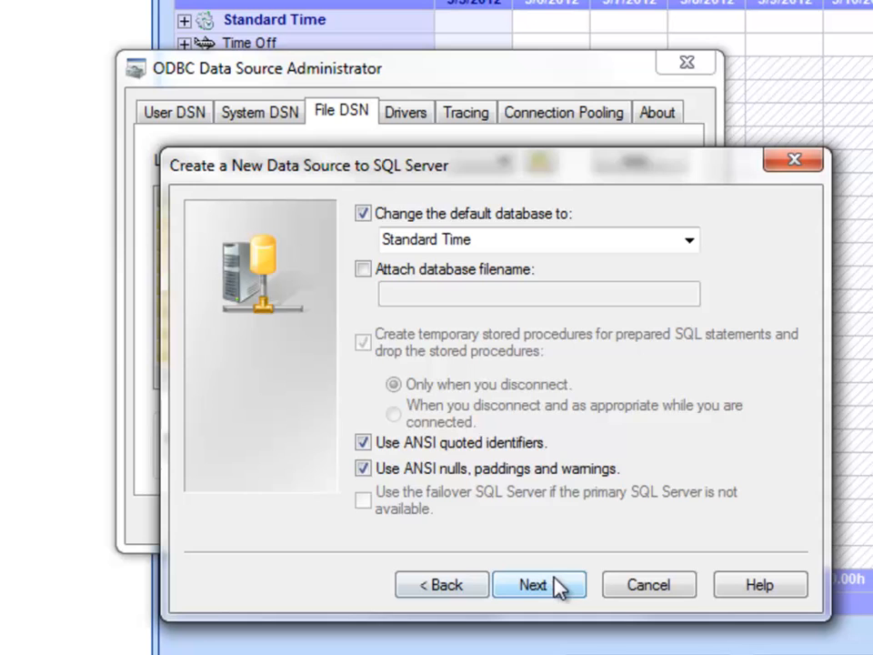
left_click(538, 584)
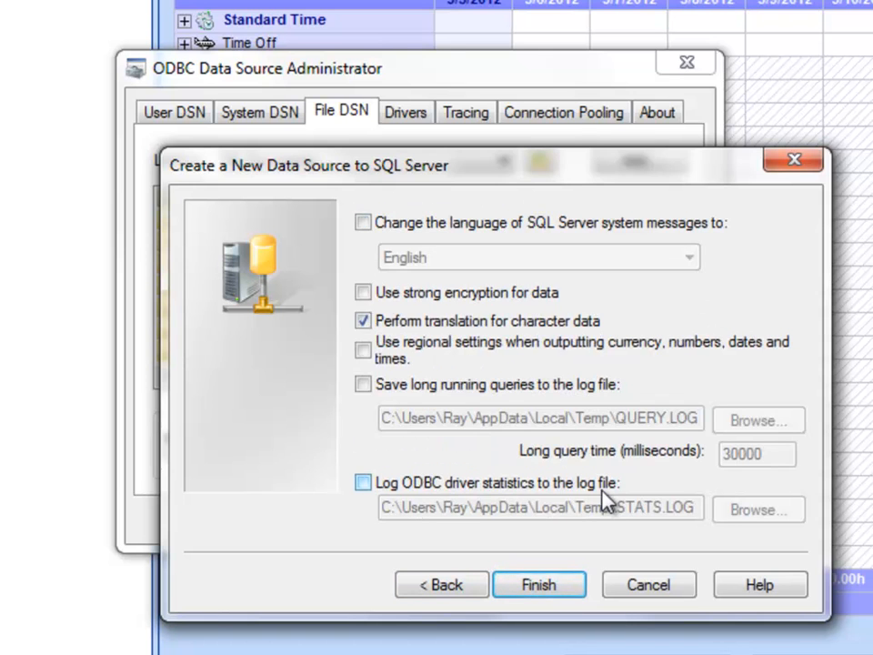
Finish the Standard Time sql DSN, confirm a successful connection test, and close the administrator
left_click(538, 585)
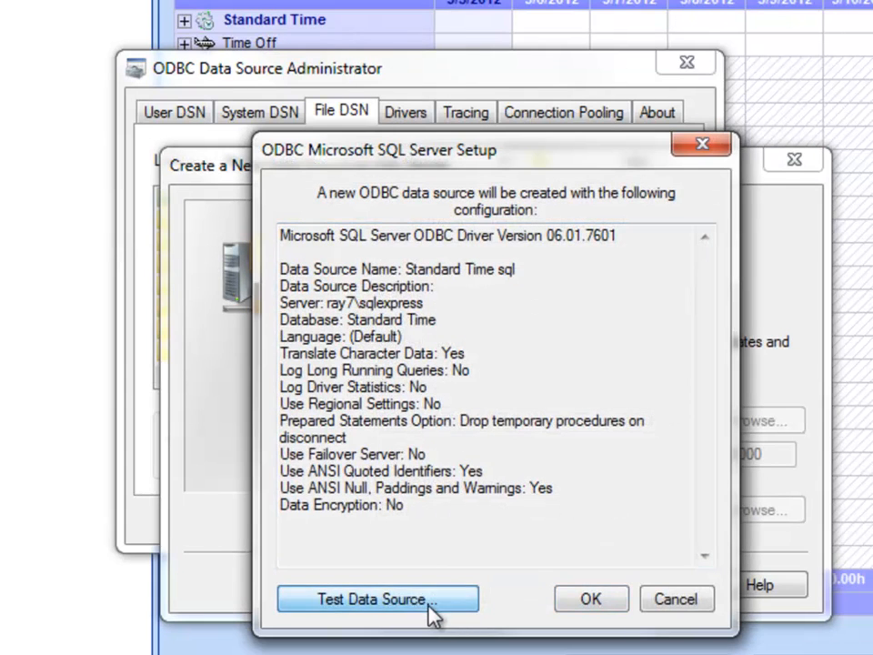
left_click(374, 598)
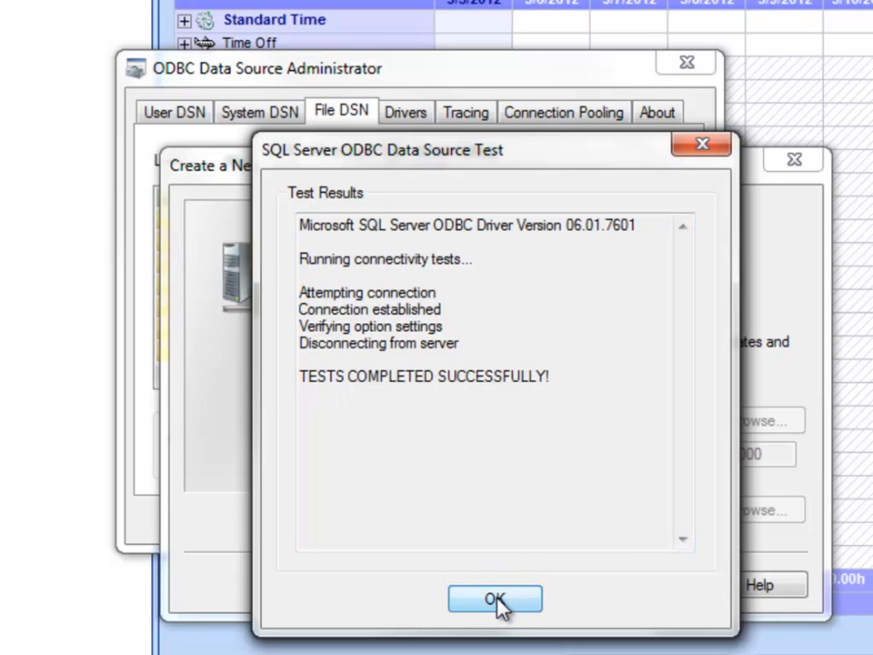
left_click(495, 599)
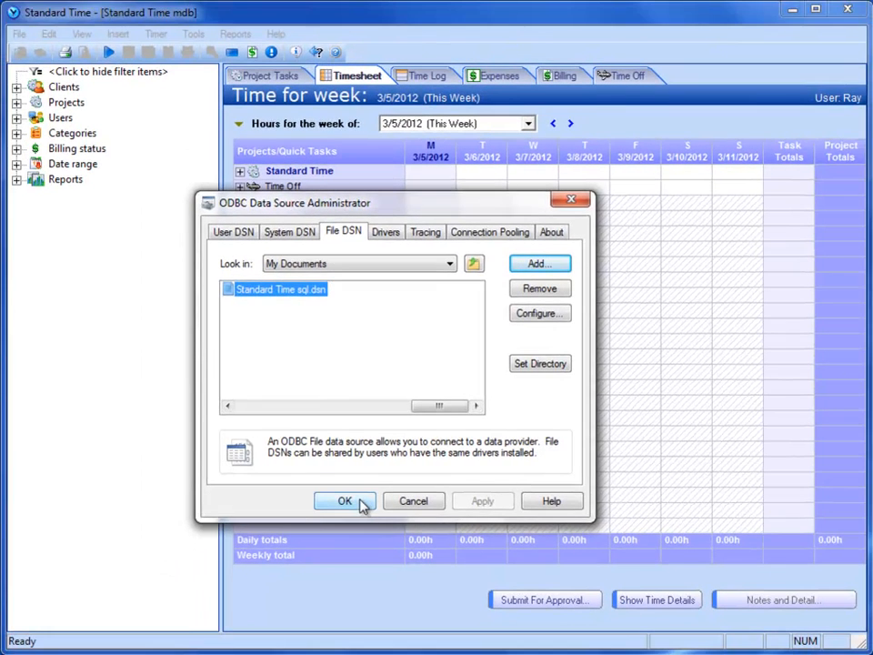
left_click(344, 501)
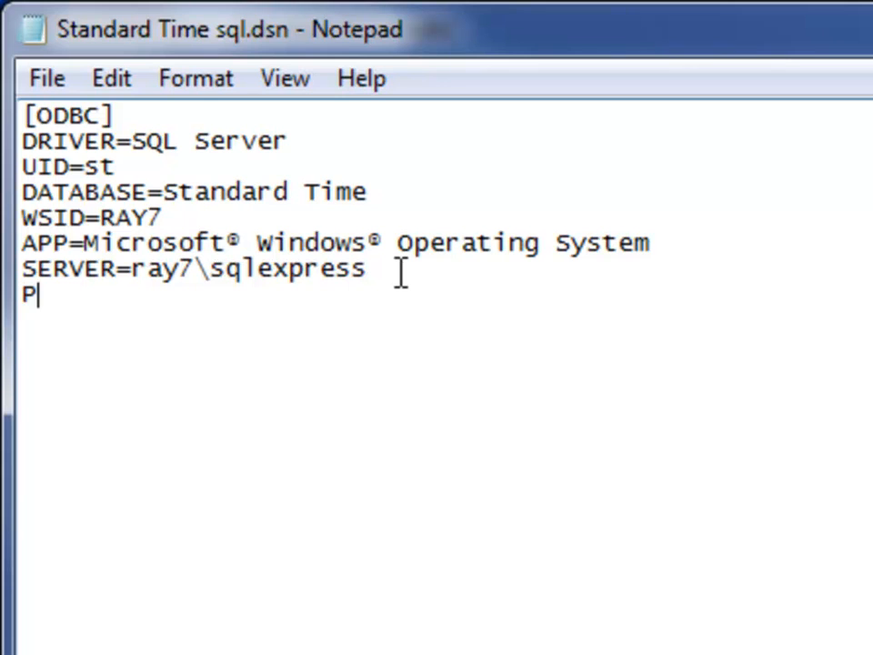
Append the line PWD=st to Standard Time sql.dsn and close Notepad
type("WD=st")
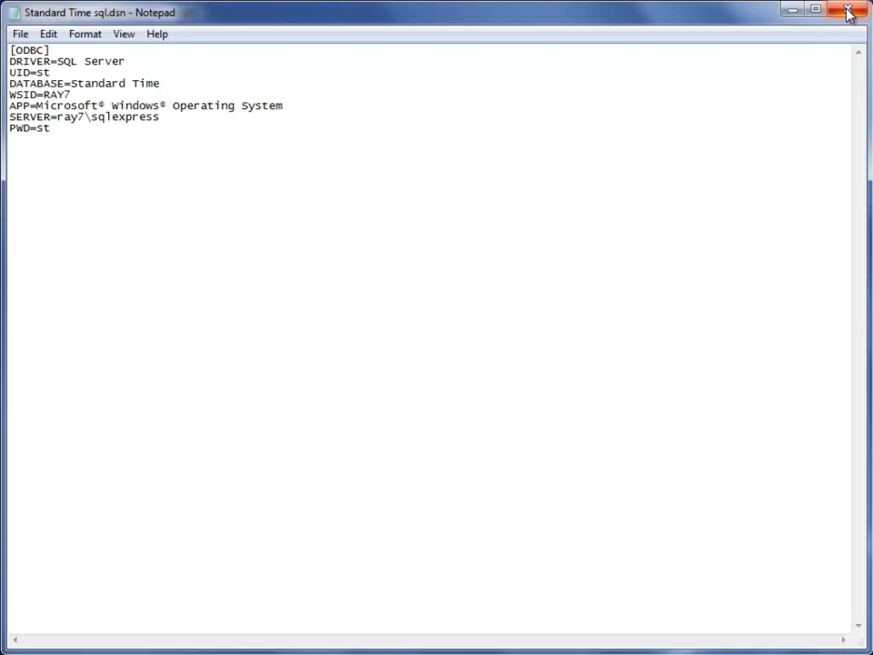
left_click(846, 12)
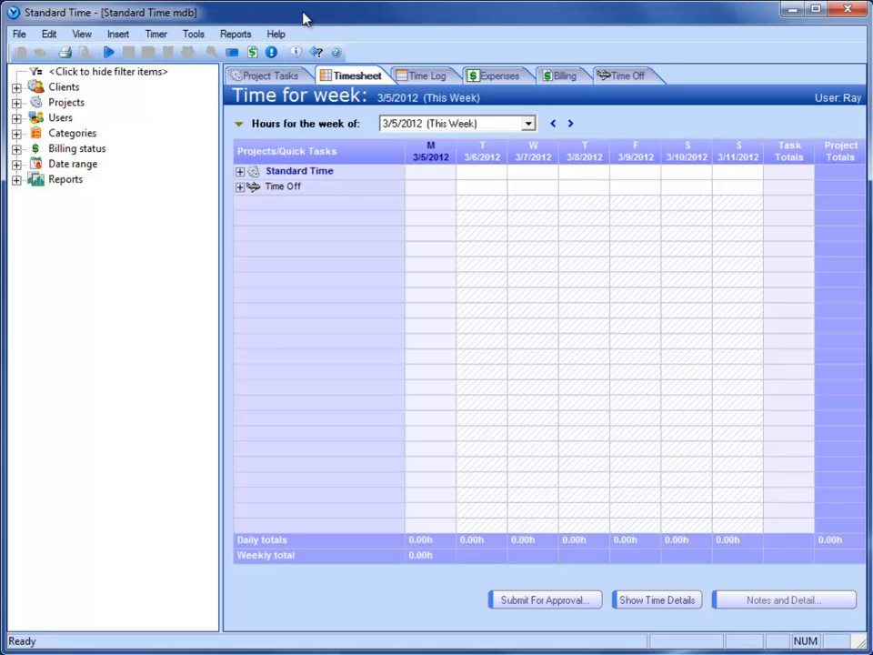
Point Standard Time's File DSN to 'Standard Time sql' and accept the restart notice
left_click(18, 34)
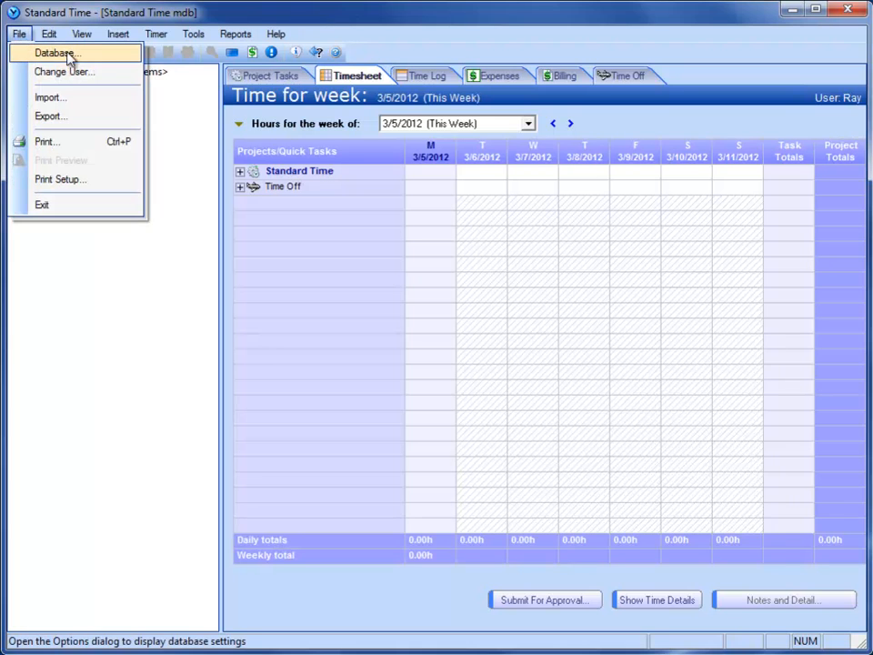
left_click(55, 52)
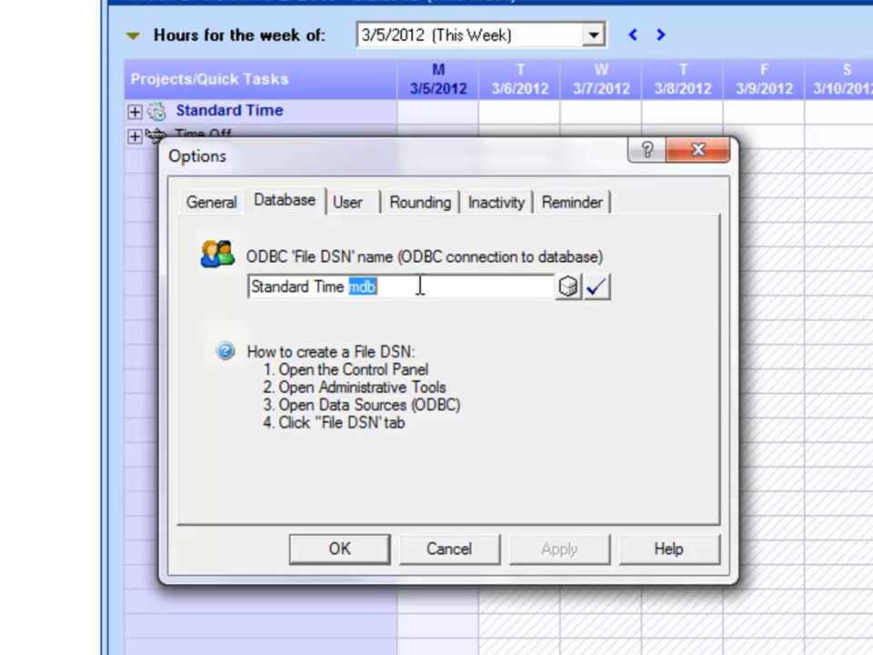
type("sql")
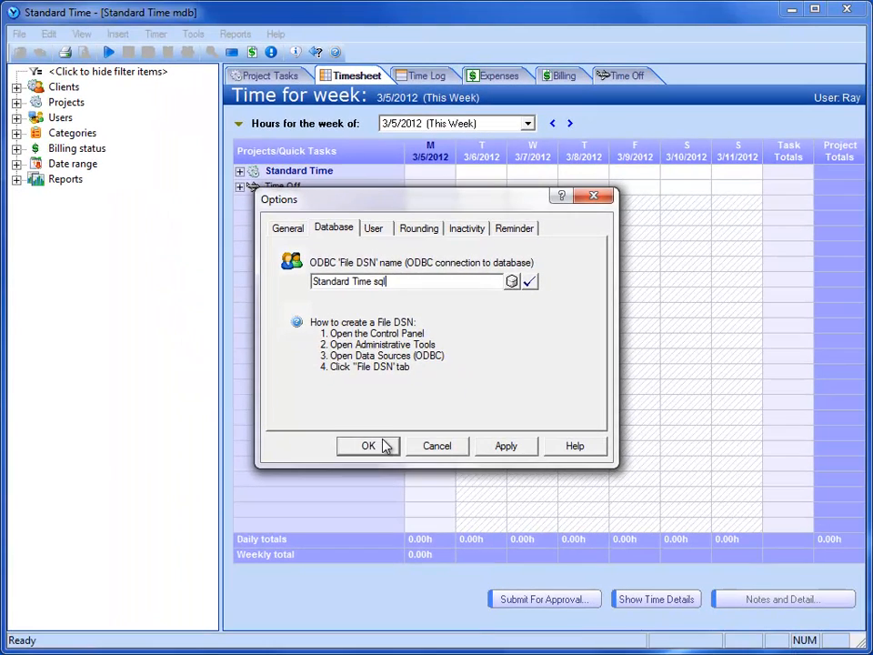
left_click(368, 446)
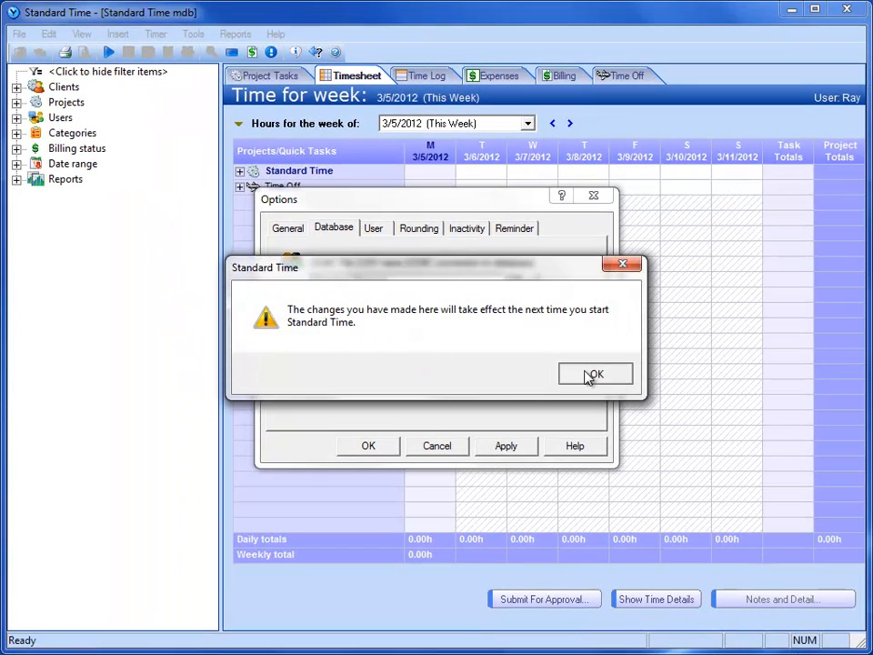
left_click(595, 374)
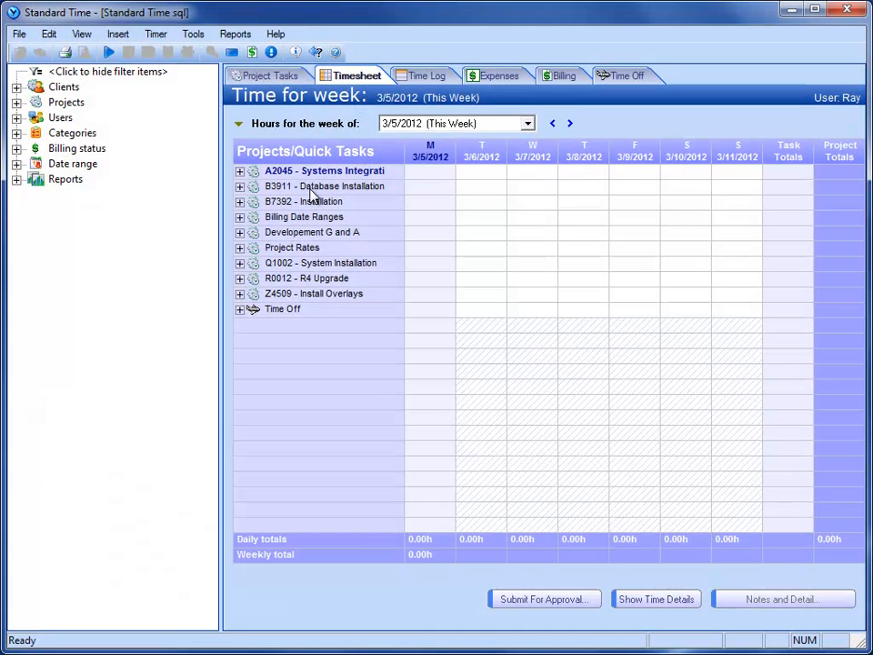
mouse_move(307, 309)
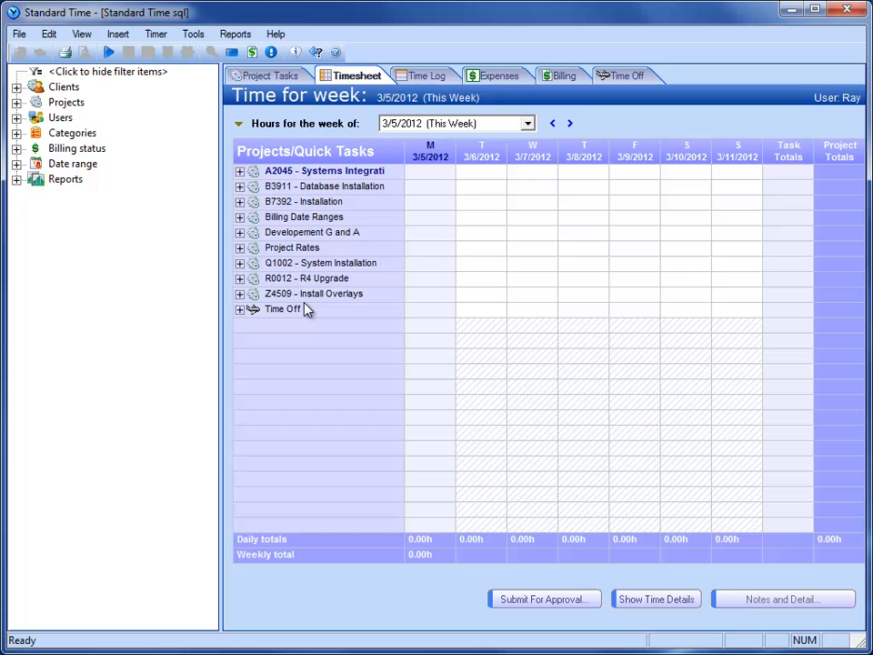
Open Tools > Projects to list the SQL database's projects
left_click(193, 34)
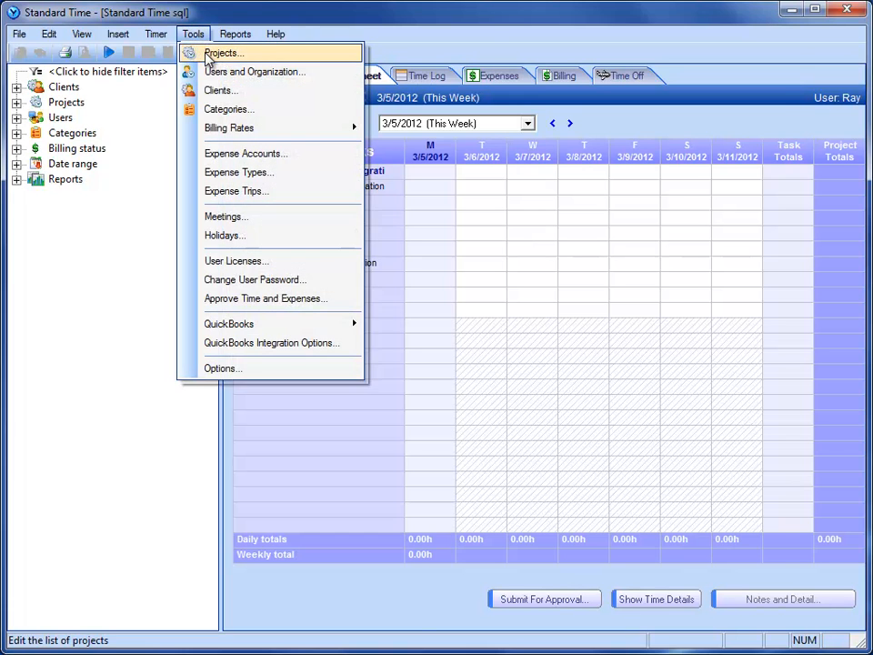
left_click(221, 53)
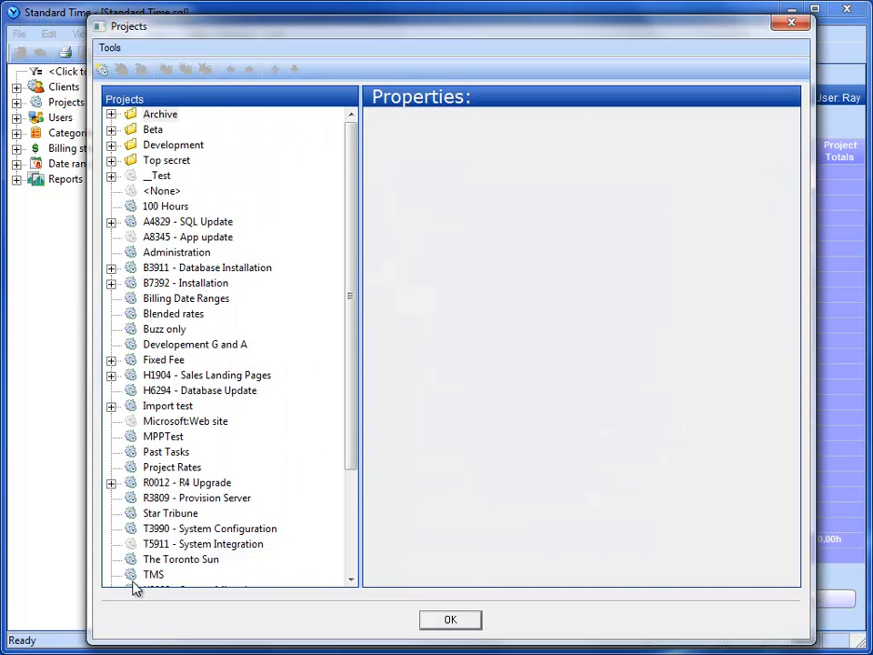